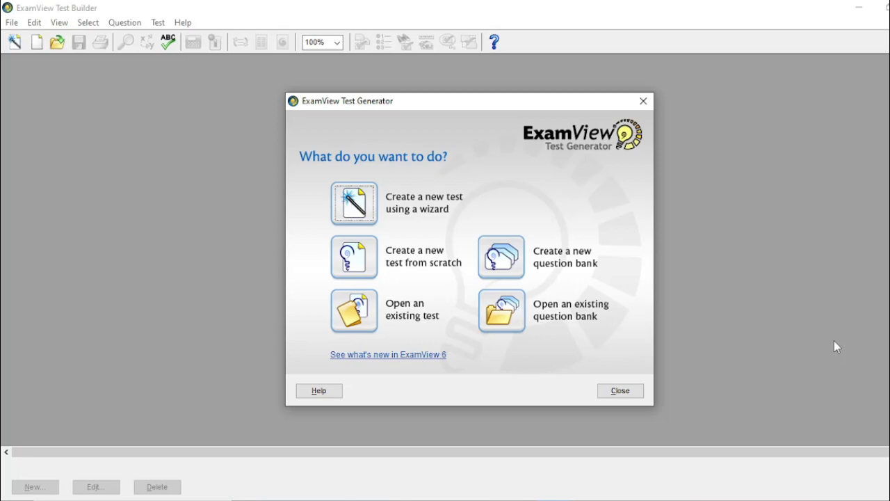
pyautogui.moveTo(806, 347)
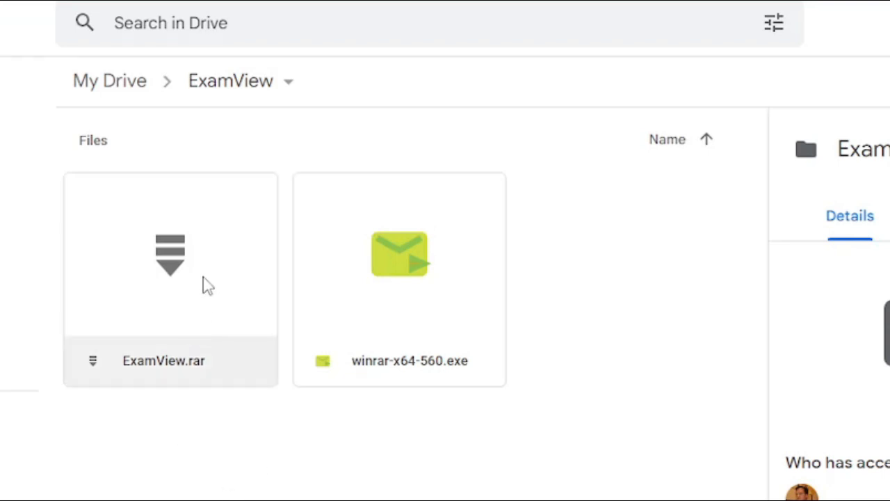
pyautogui.moveTo(219, 316)
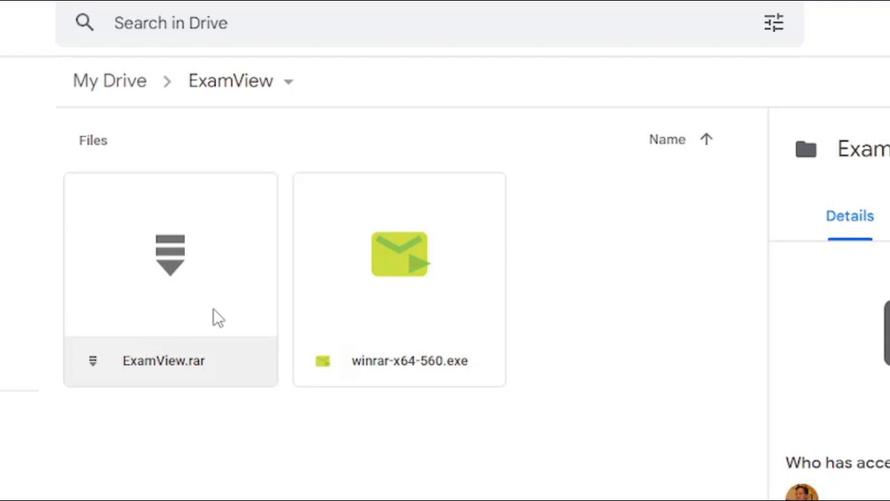
pyautogui.moveTo(346, 443)
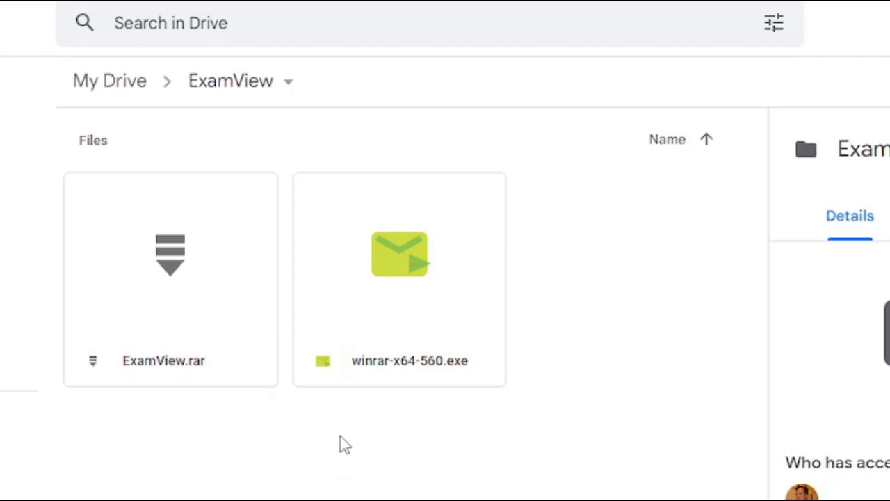
pyautogui.moveTo(288, 475)
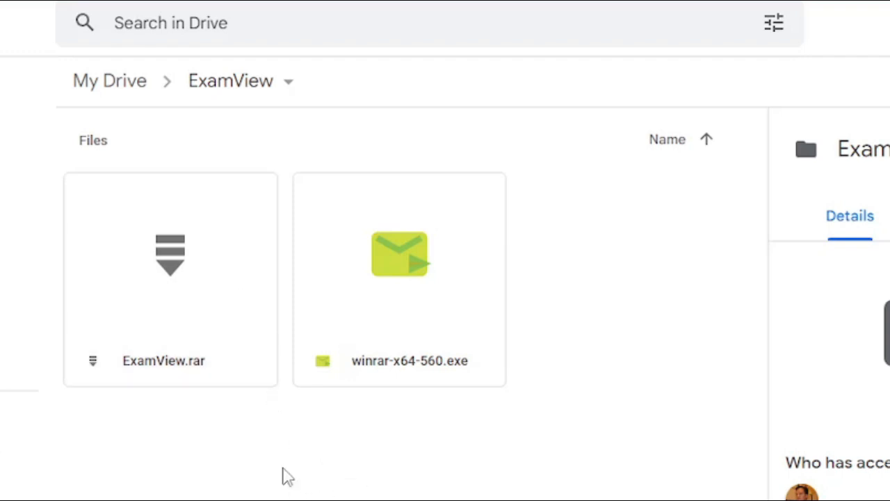
pyautogui.moveTo(360, 326)
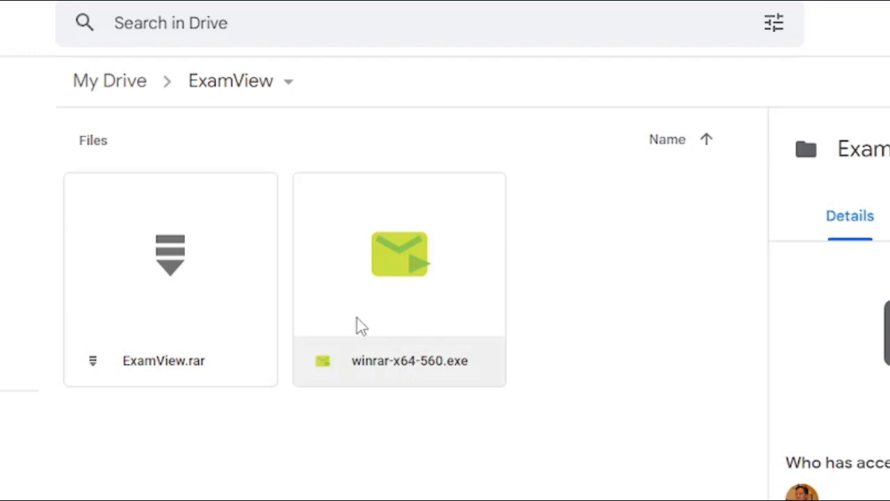
pyautogui.moveTo(411, 322)
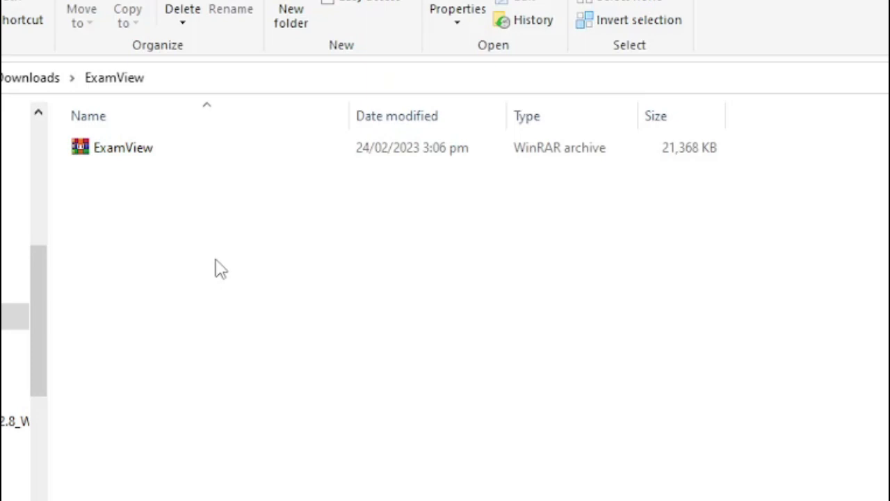
pyautogui.moveTo(186, 328)
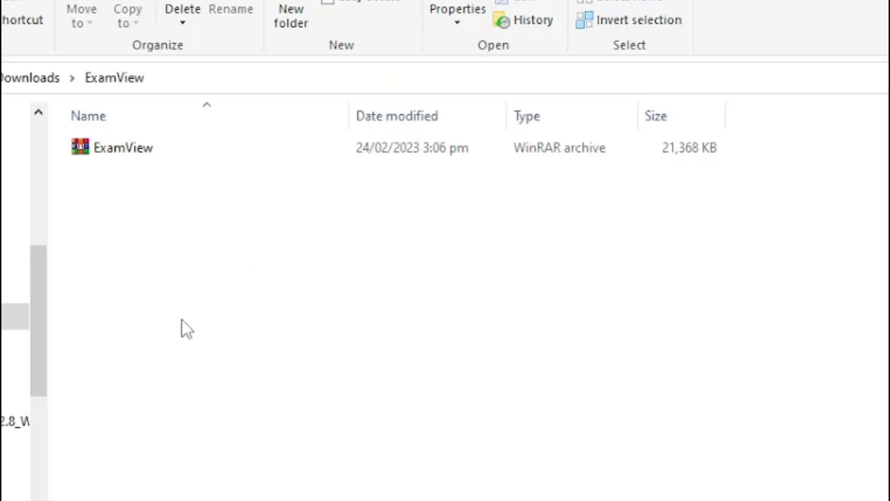
pyautogui.moveTo(171, 303)
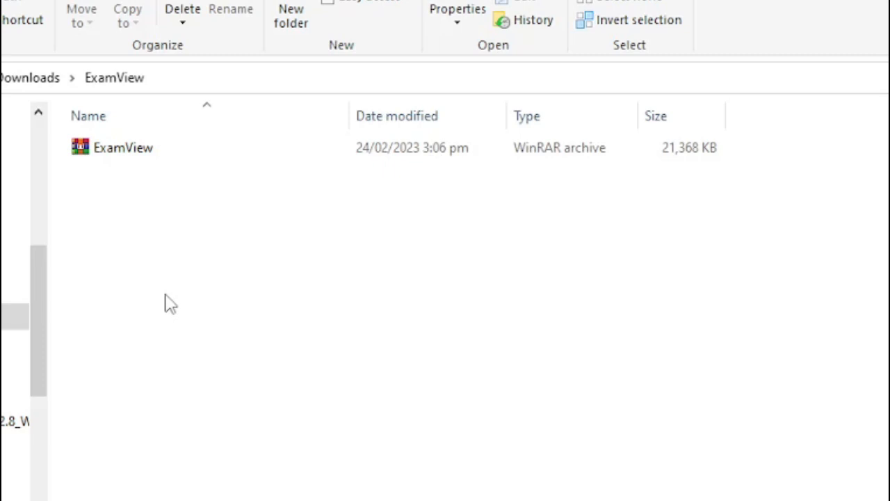
pyautogui.moveTo(278, 325)
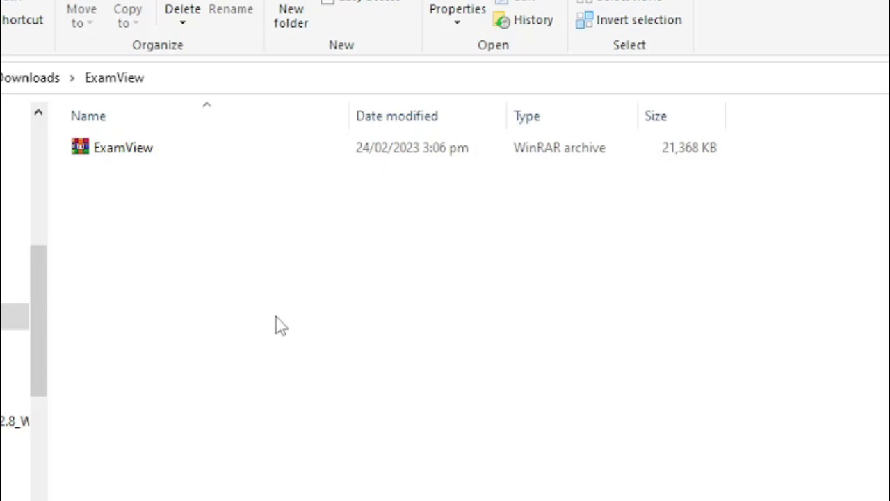
pyautogui.moveTo(150, 215)
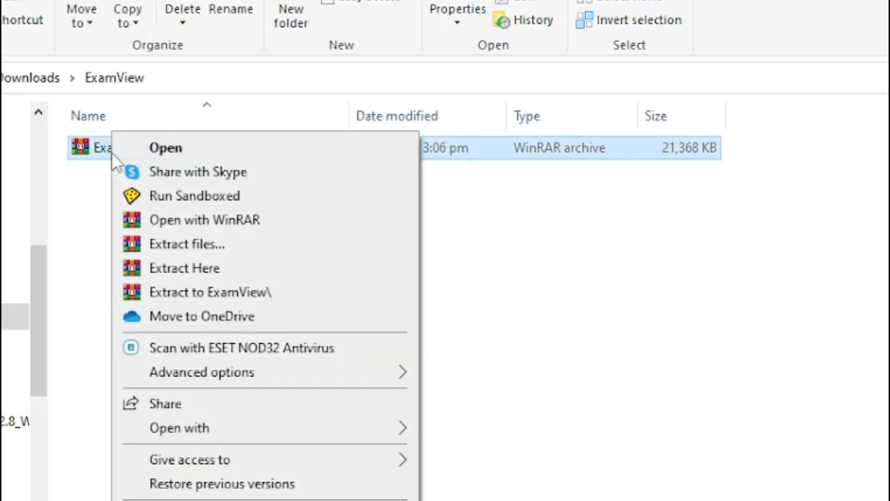
pyautogui.moveTo(251, 278)
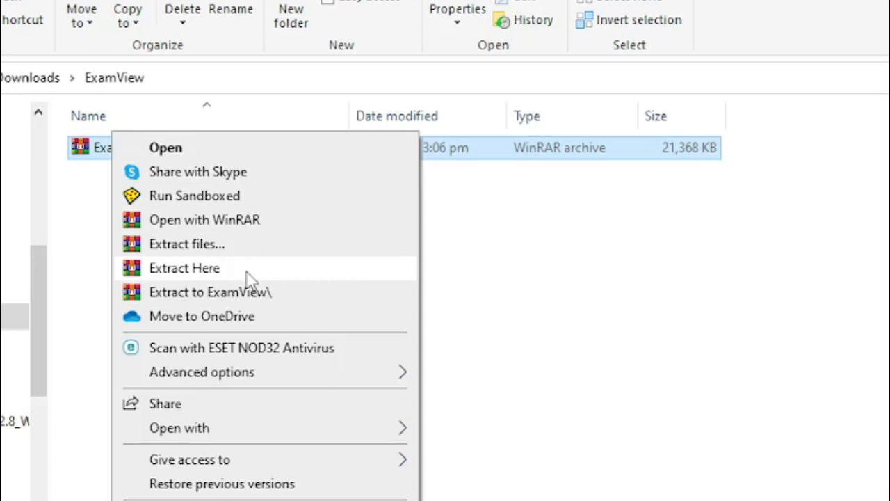
# Extract the ExamView WinRAR archive here into Downloads
pyautogui.click(184, 268)
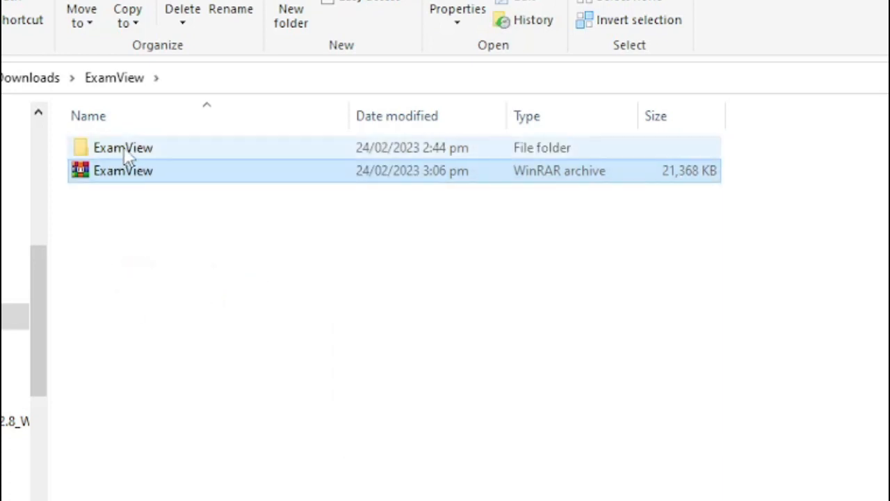
pyautogui.moveTo(148, 169)
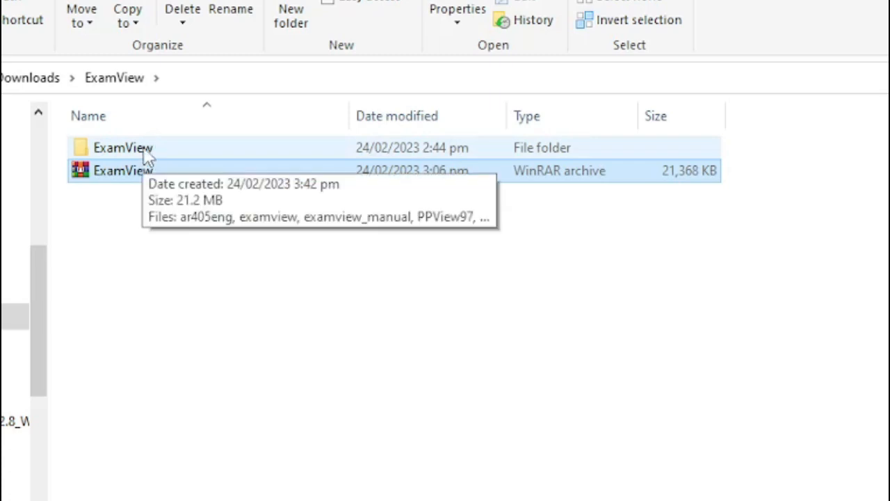
# Open the extracted ExamView folder and run the examview setup application
pyautogui.doubleClick(123, 147)
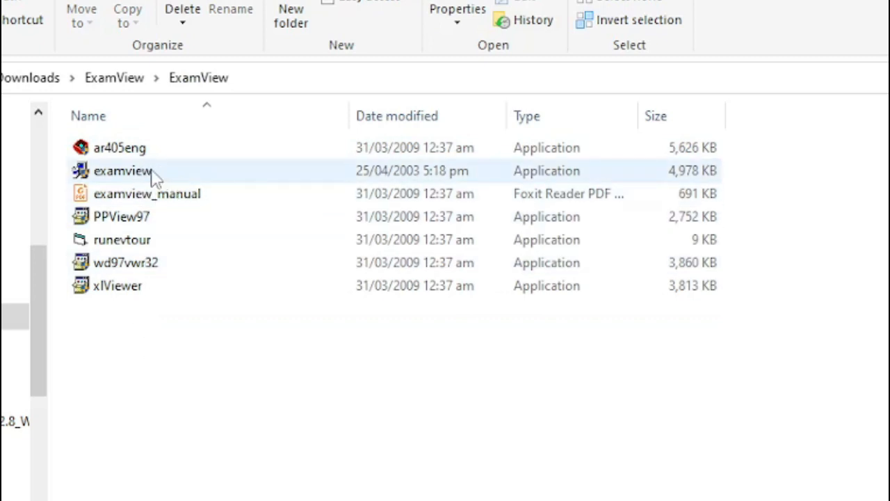
pyautogui.moveTo(167, 172)
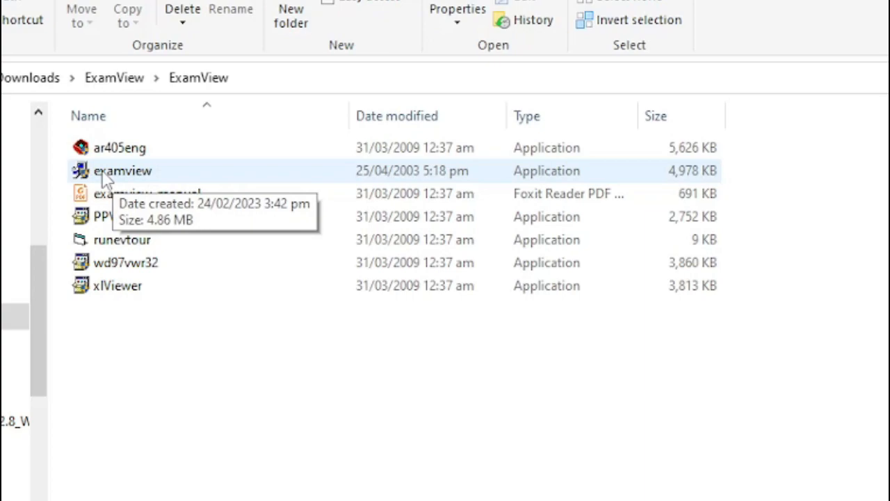
pyautogui.doubleClick(122, 170)
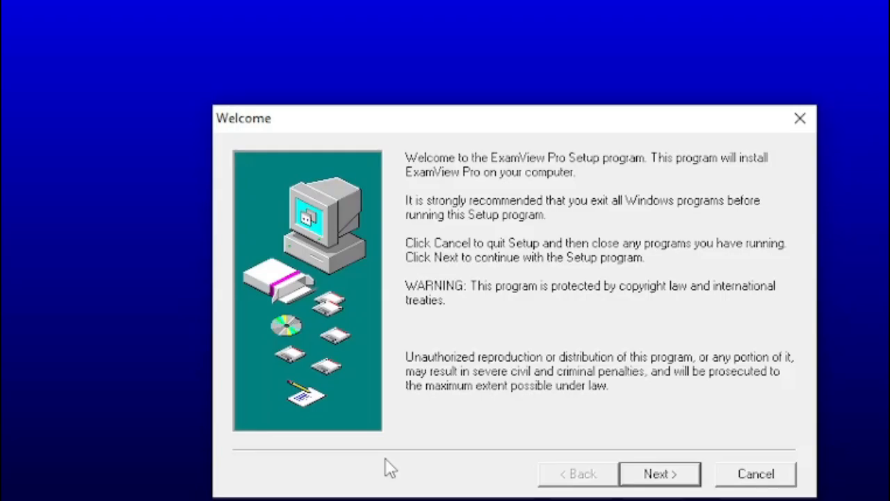
# Install ExamView Pro to C:\ExamView, accepting the license, adding a desktop shortcut, and closing setup
pyautogui.click(658, 473)
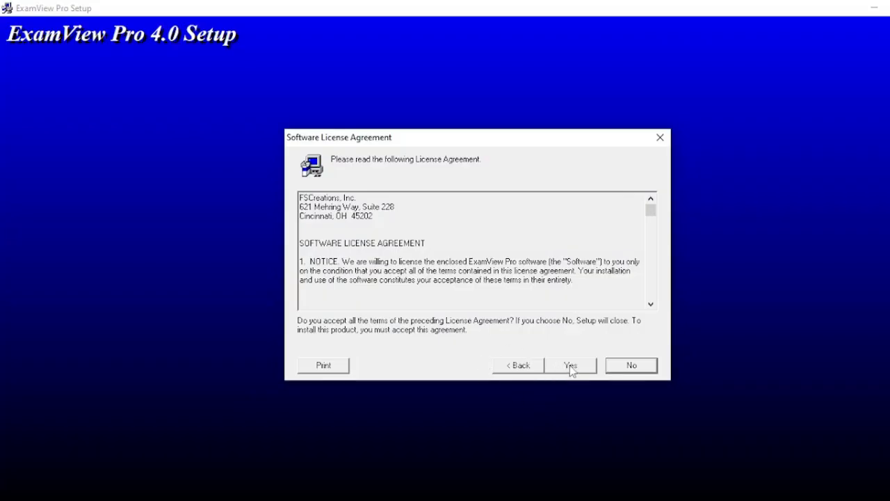
pyautogui.click(570, 365)
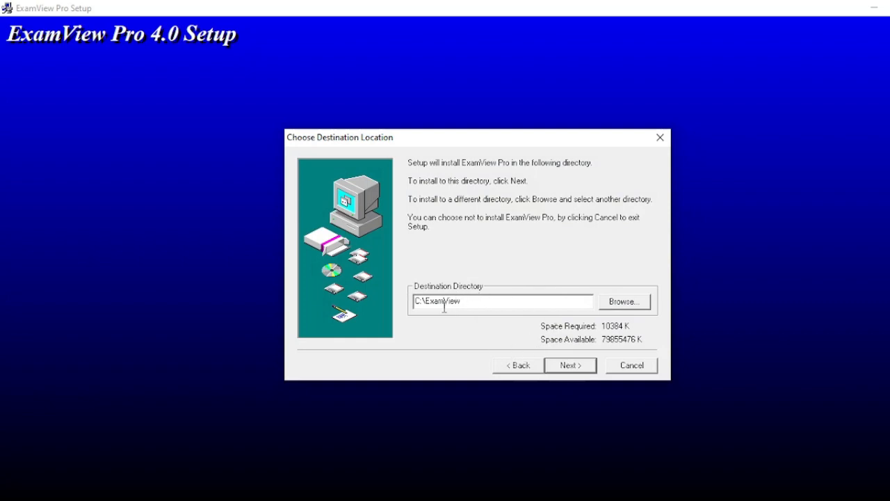
pyautogui.moveTo(499, 321)
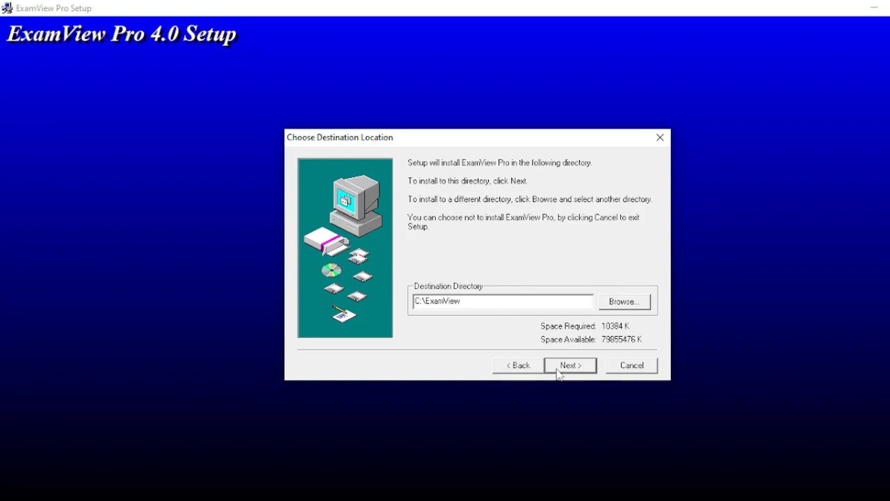
pyautogui.click(569, 365)
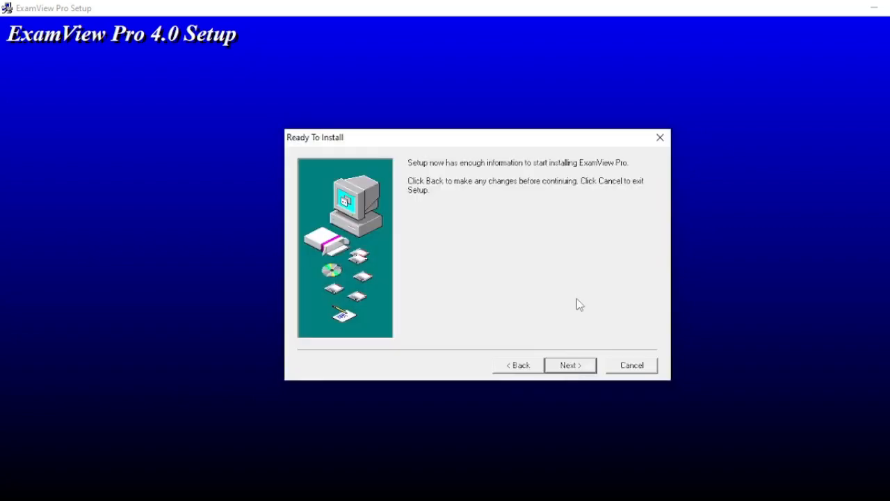
pyautogui.click(568, 365)
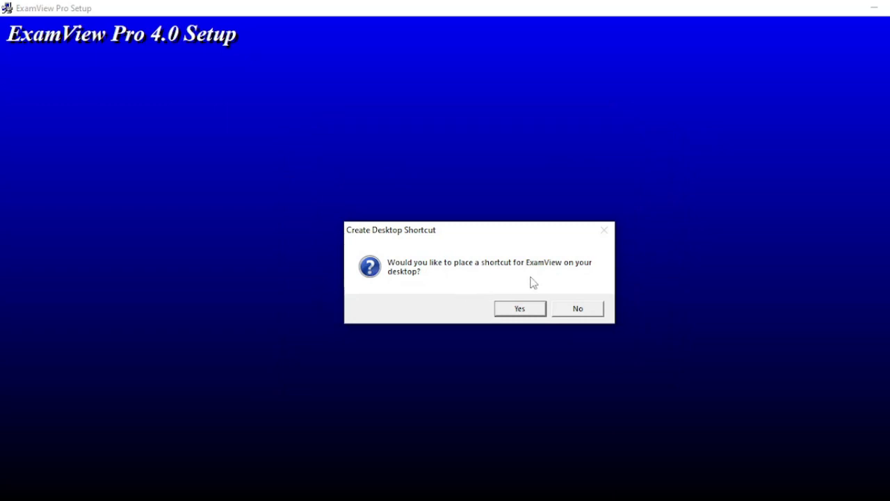
pyautogui.moveTo(445, 285)
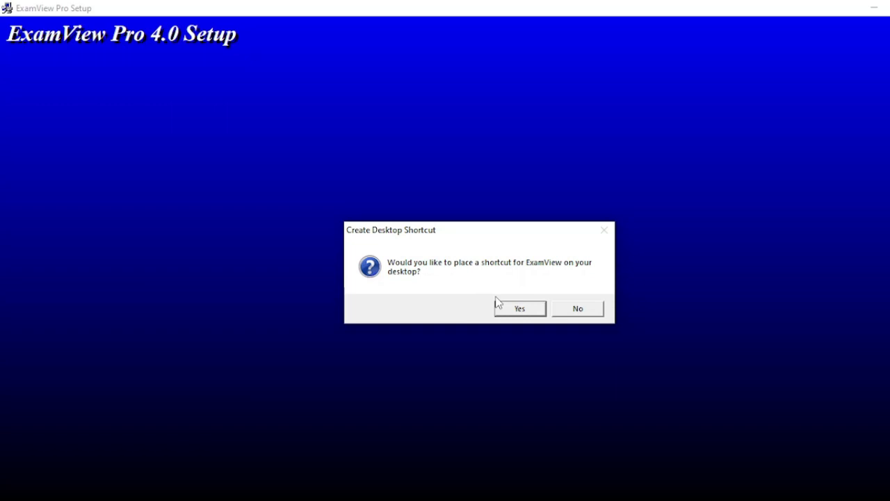
pyautogui.moveTo(516, 277)
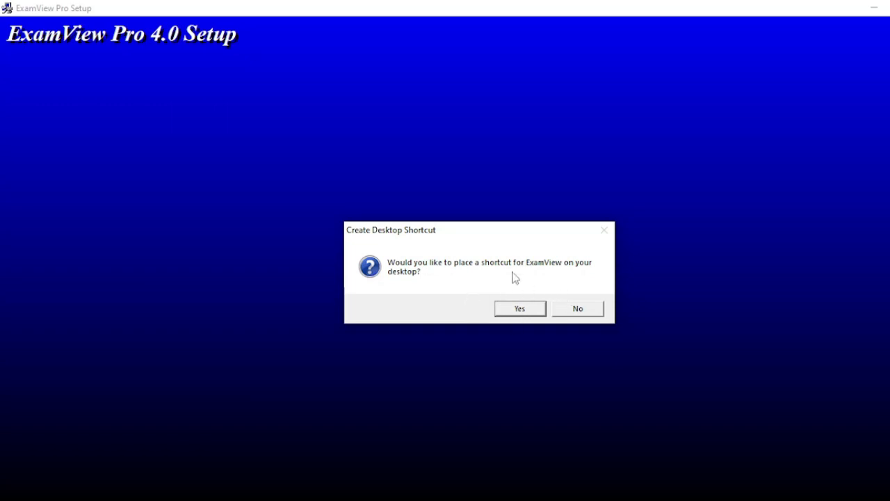
pyautogui.moveTo(531, 338)
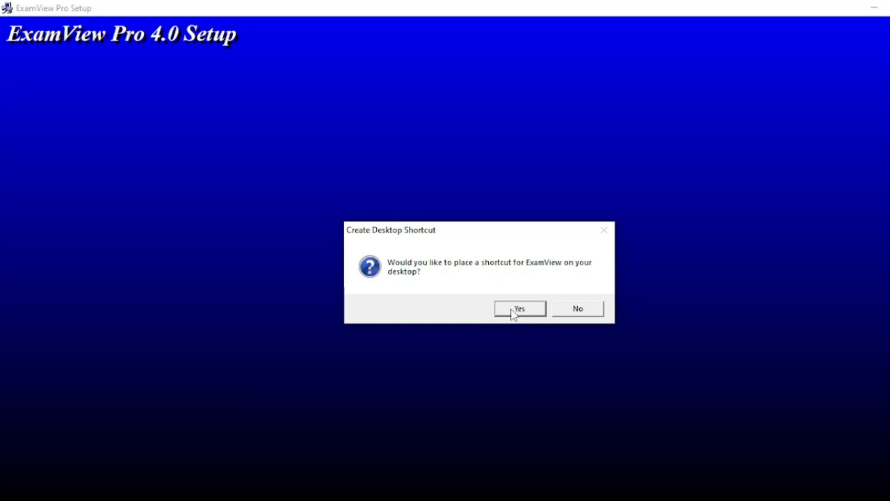
pyautogui.click(519, 308)
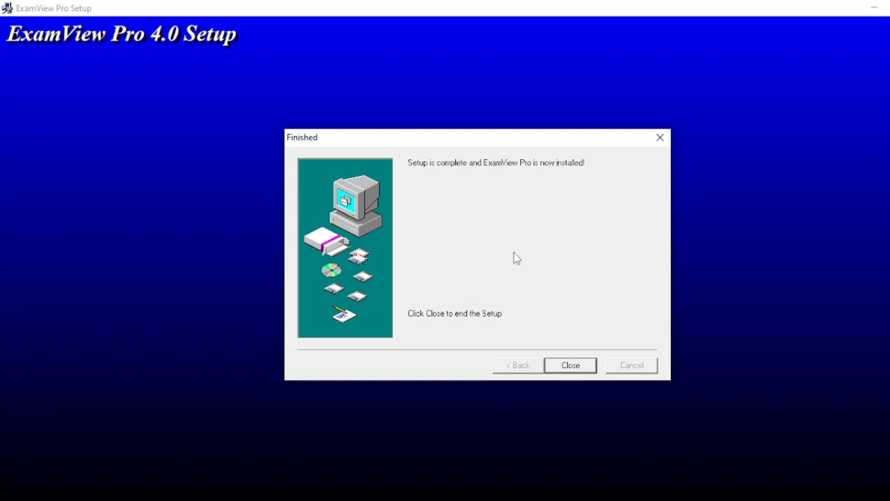
pyautogui.moveTo(547, 356)
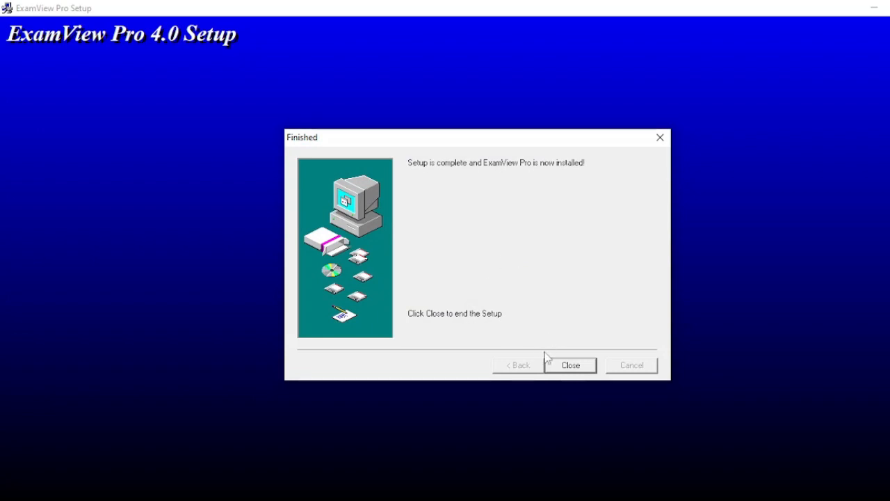
pyautogui.click(569, 365)
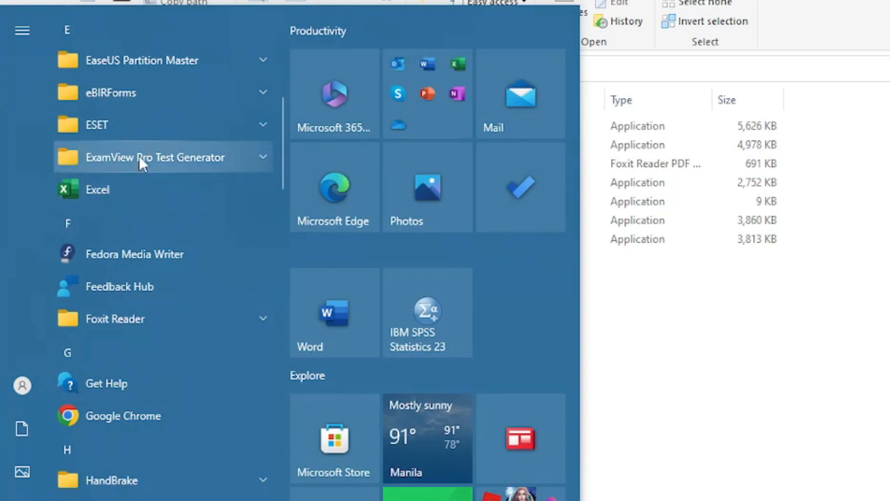
pyautogui.moveTo(146, 173)
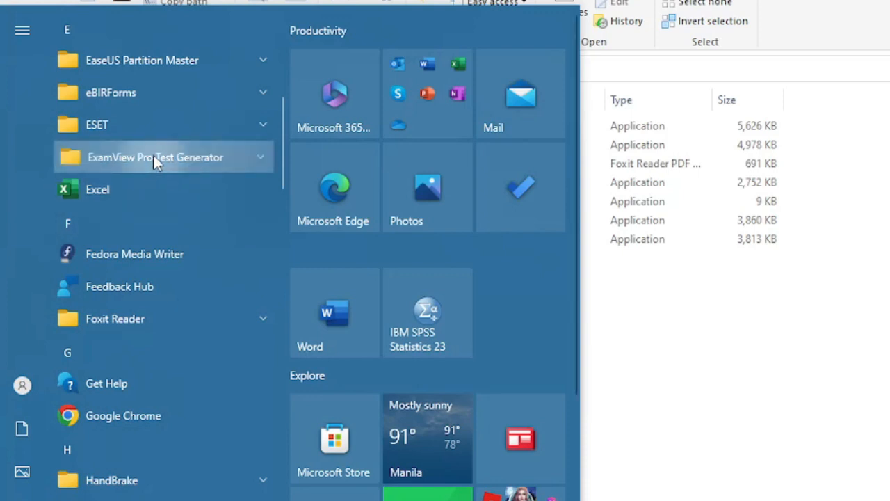
# Launch ExamView Pro from the Start menu's ExamView Pro Test Generator folder
pyautogui.click(154, 157)
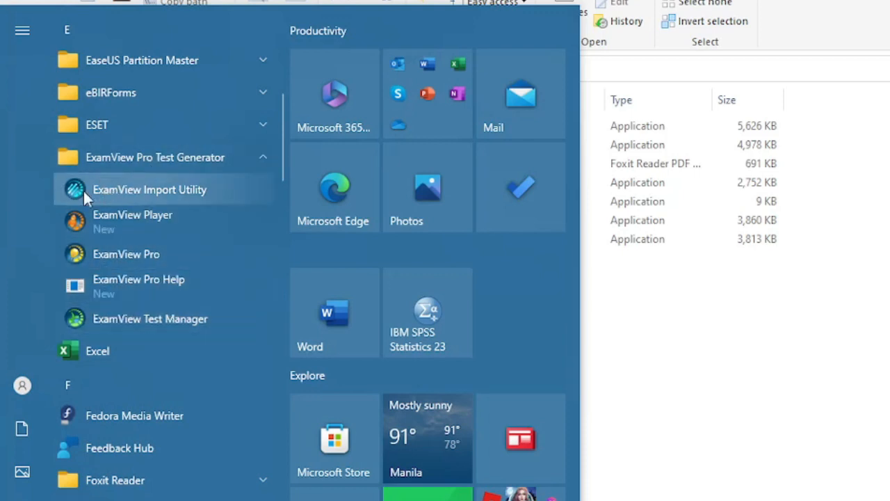
pyautogui.moveTo(135, 318)
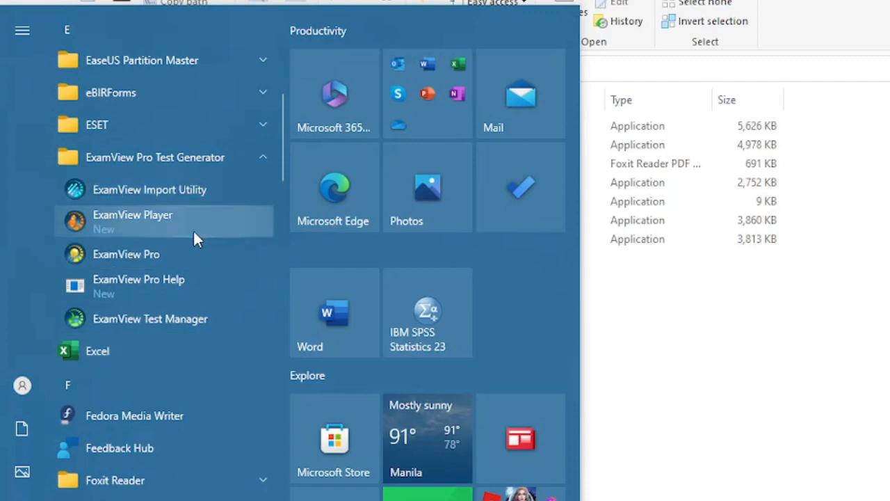
pyautogui.moveTo(180, 226)
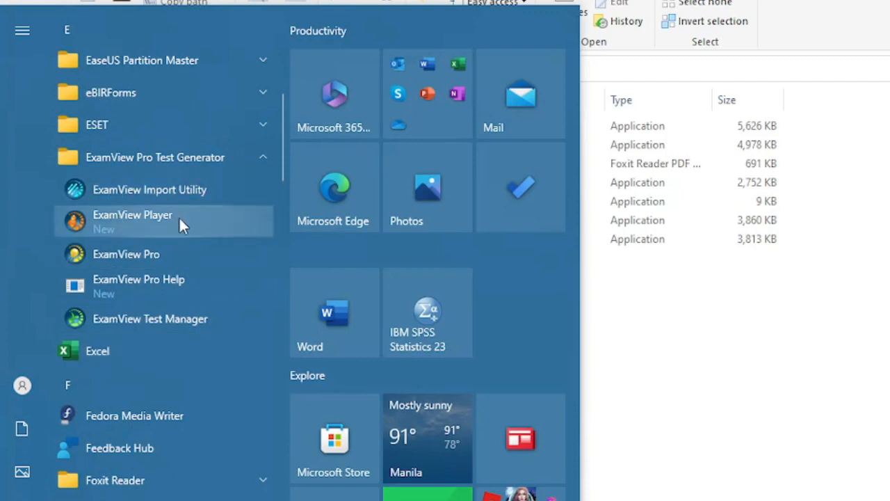
pyautogui.moveTo(188, 254)
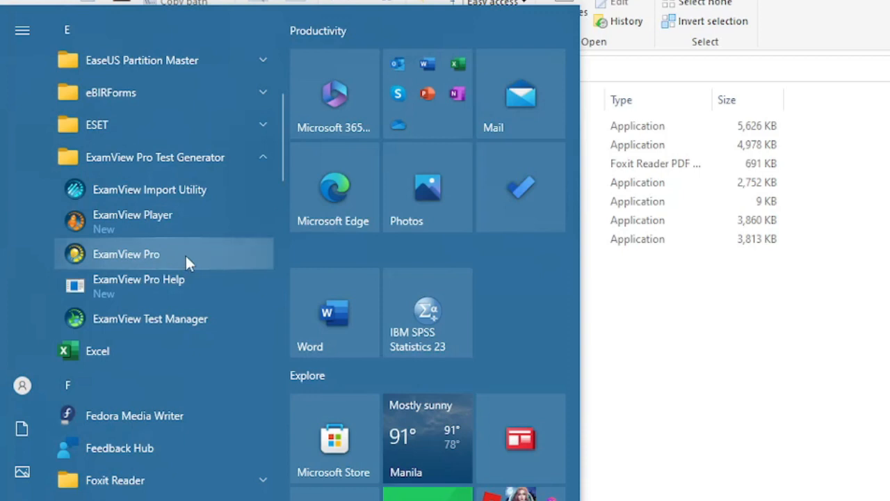
pyautogui.moveTo(184, 327)
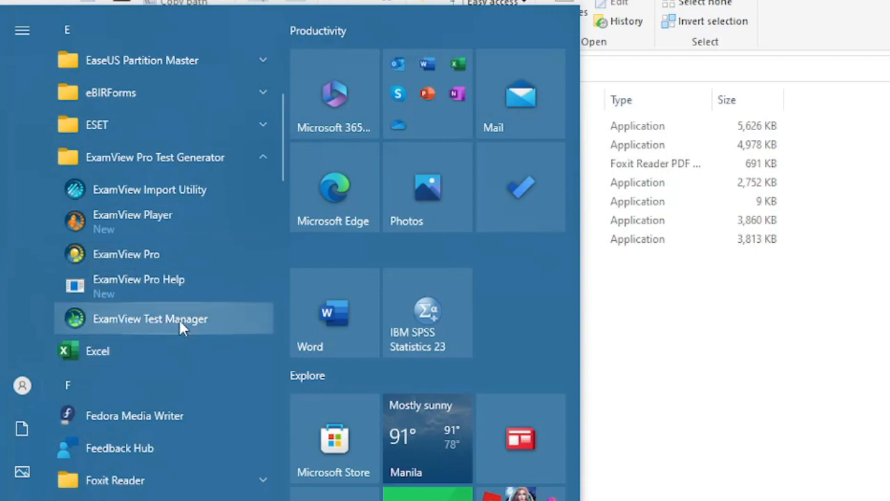
pyautogui.moveTo(186, 334)
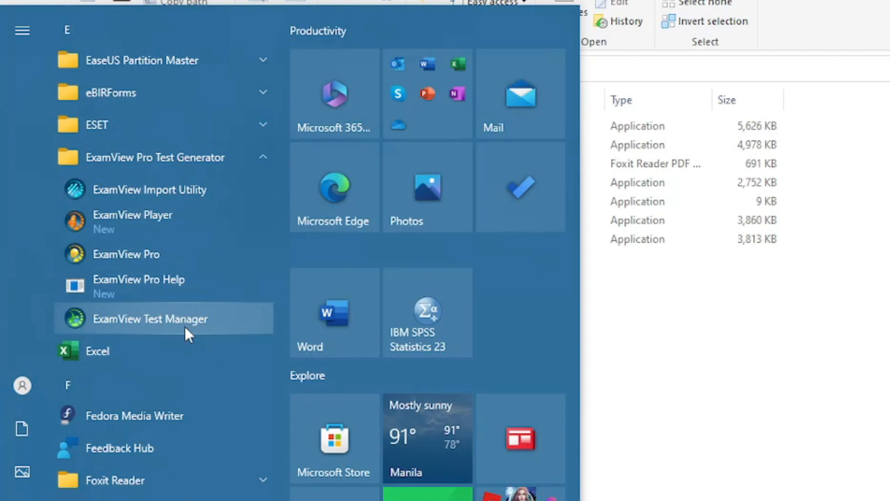
pyautogui.moveTo(126, 254)
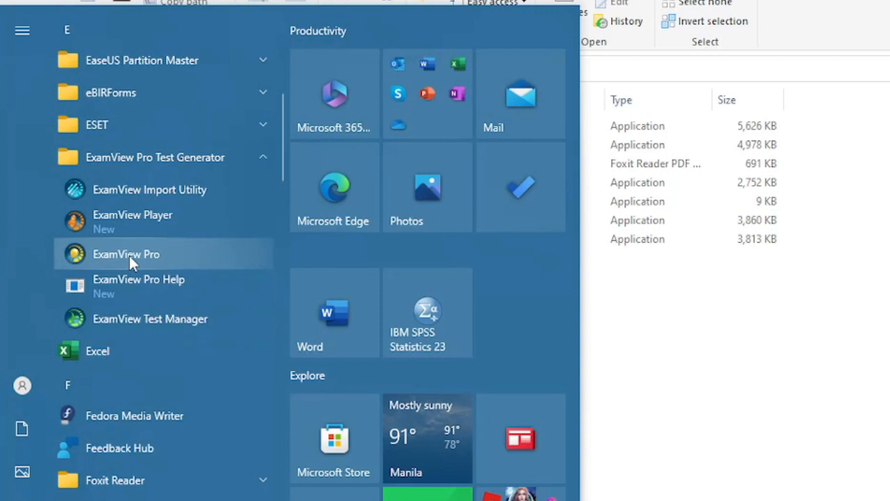
pyautogui.moveTo(151, 263)
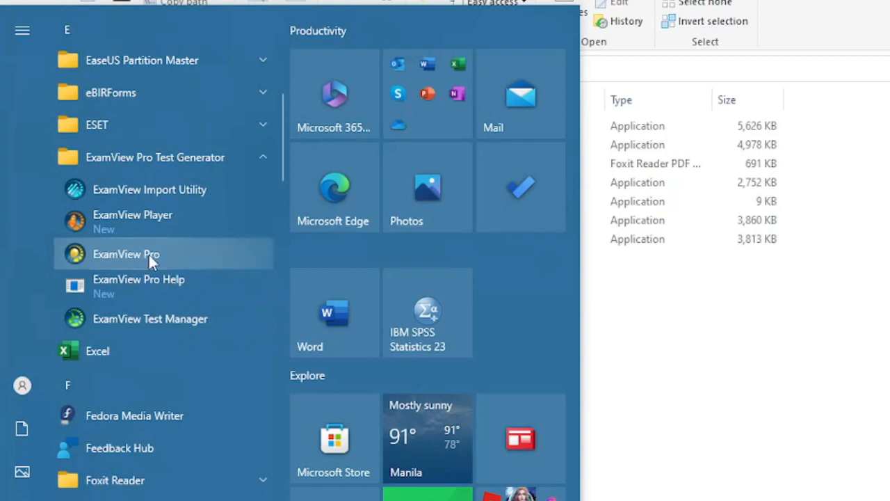
pyautogui.moveTo(146, 261)
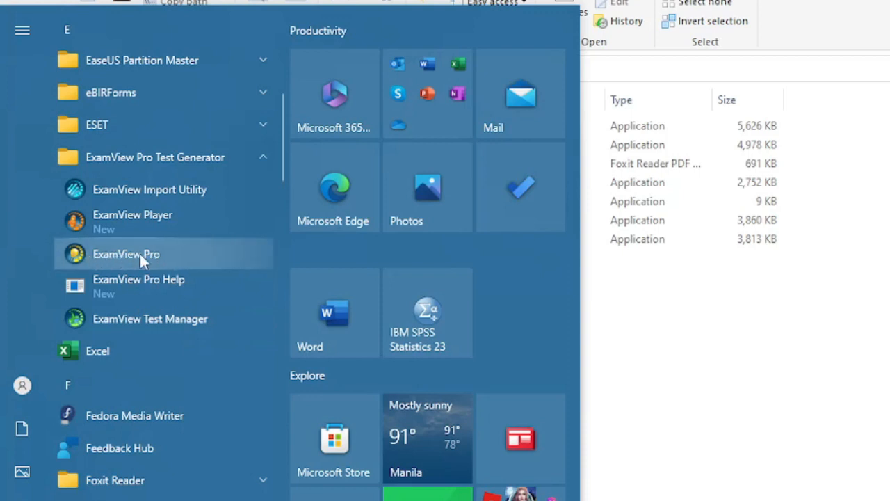
pyautogui.click(126, 254)
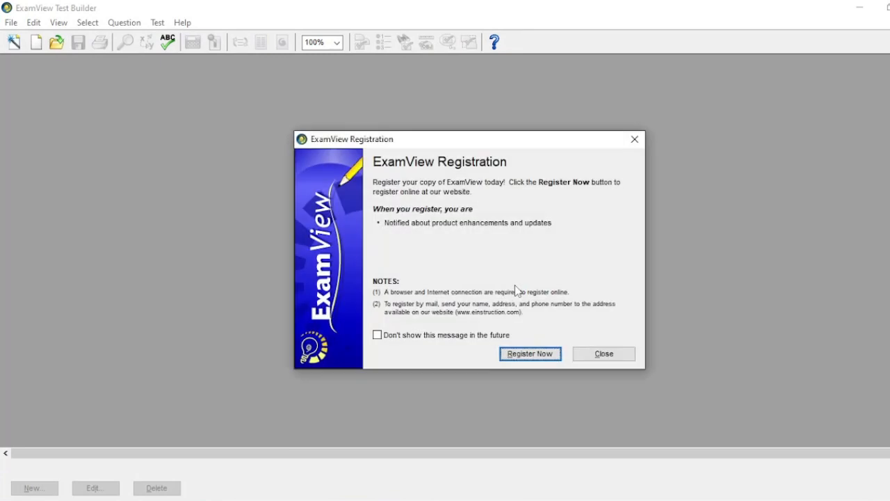
pyautogui.moveTo(536, 243)
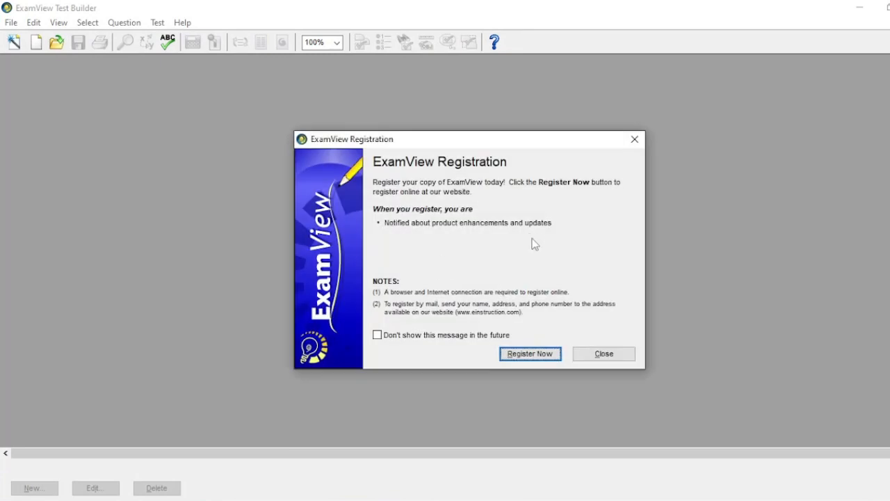
pyautogui.moveTo(468, 327)
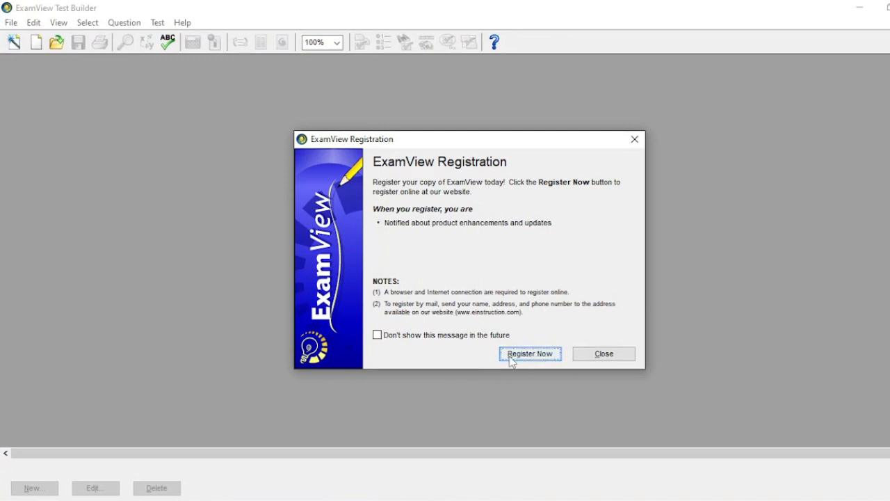
pyautogui.moveTo(615, 332)
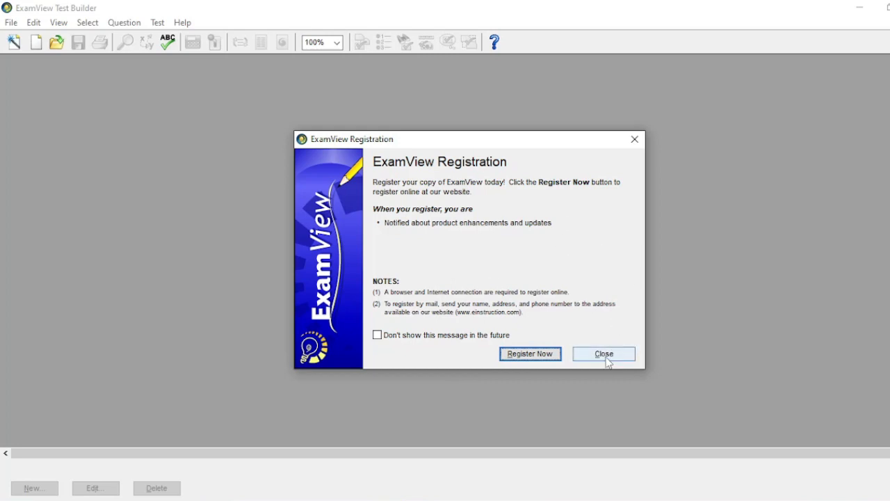
# Close the ExamView Registration dialog without registering
pyautogui.click(603, 353)
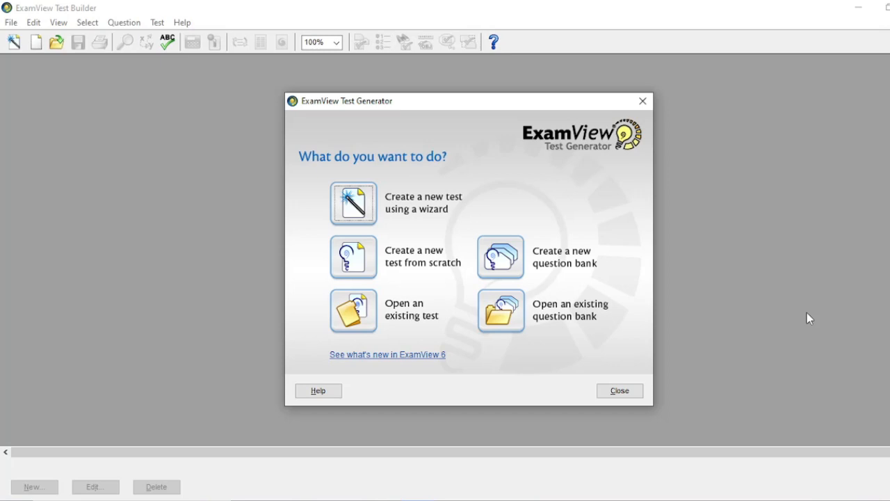
pyautogui.moveTo(436, 238)
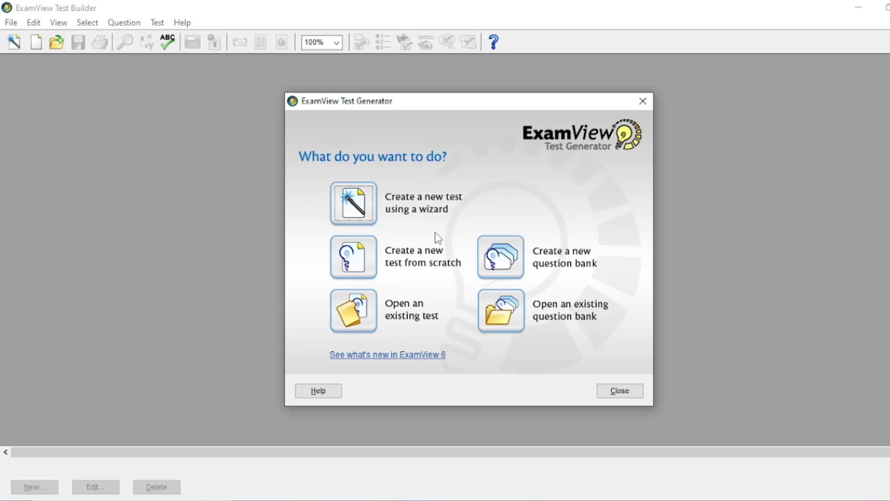
pyautogui.moveTo(457, 237)
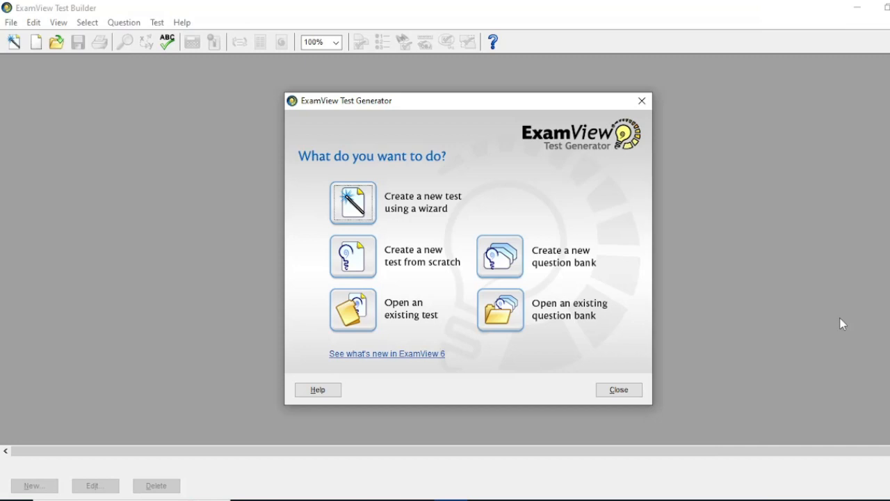
pyautogui.moveTo(539, 238)
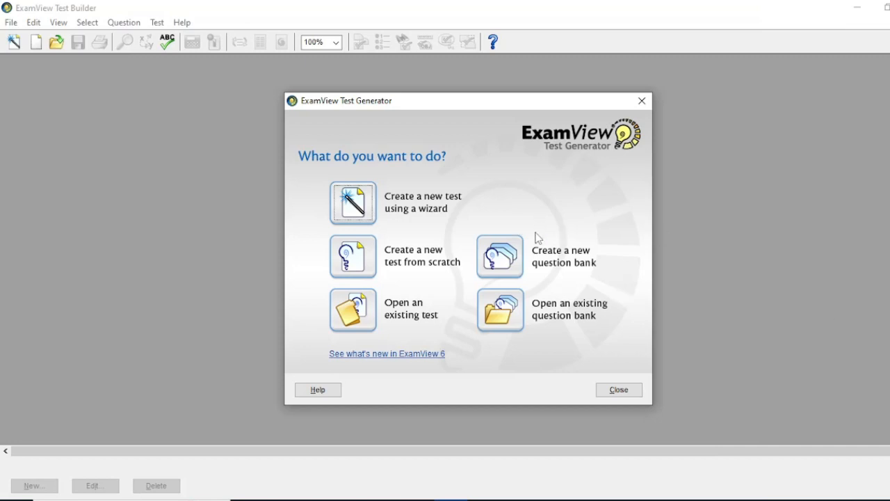
pyautogui.moveTo(499, 237)
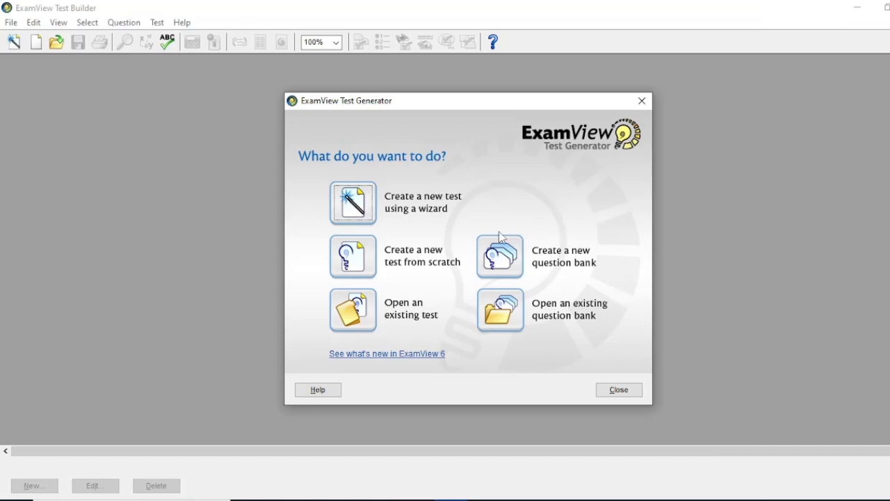